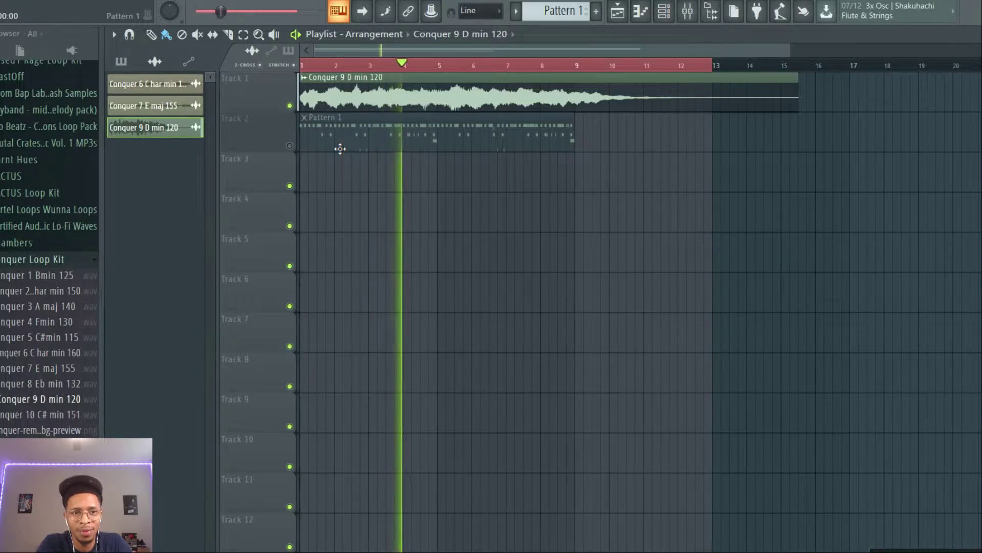
Place Conquer 6 C har min 160 on Track 1, answer Restretch, then swap in Conquer 7 E maj 155
{"action": "left_click", "coordinate": [437, 64]}
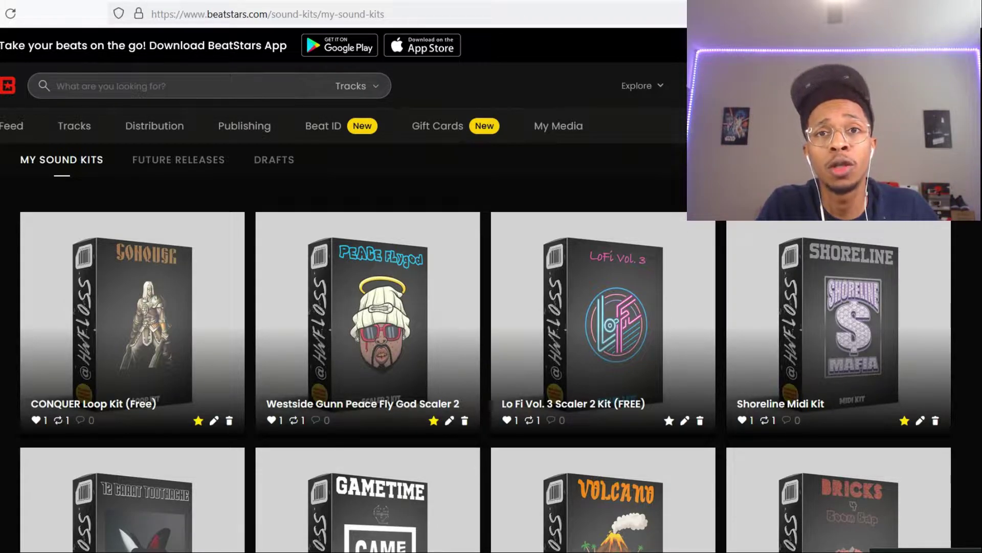
{"action": "mouse_move", "coordinate": [551, 274]}
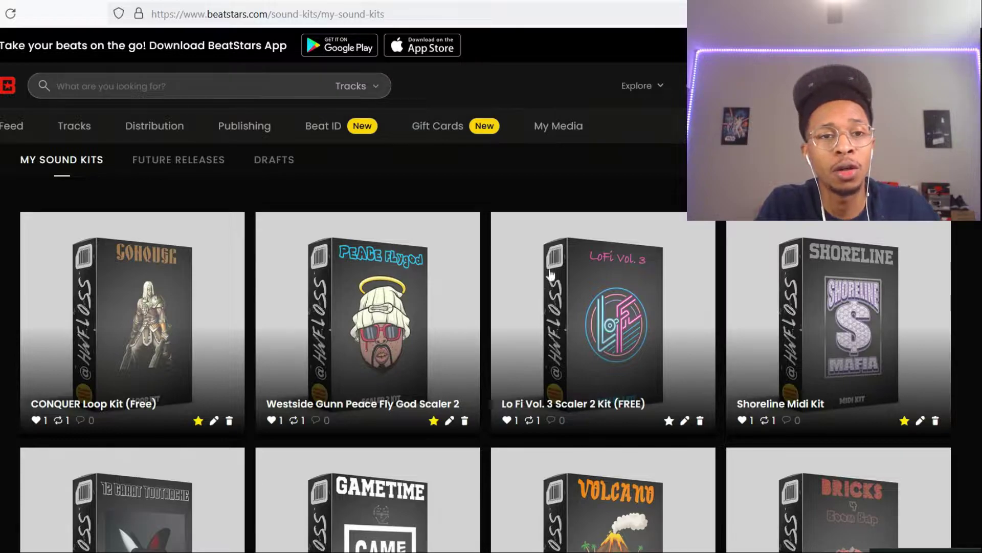
{"action": "mouse_move", "coordinate": [136, 349]}
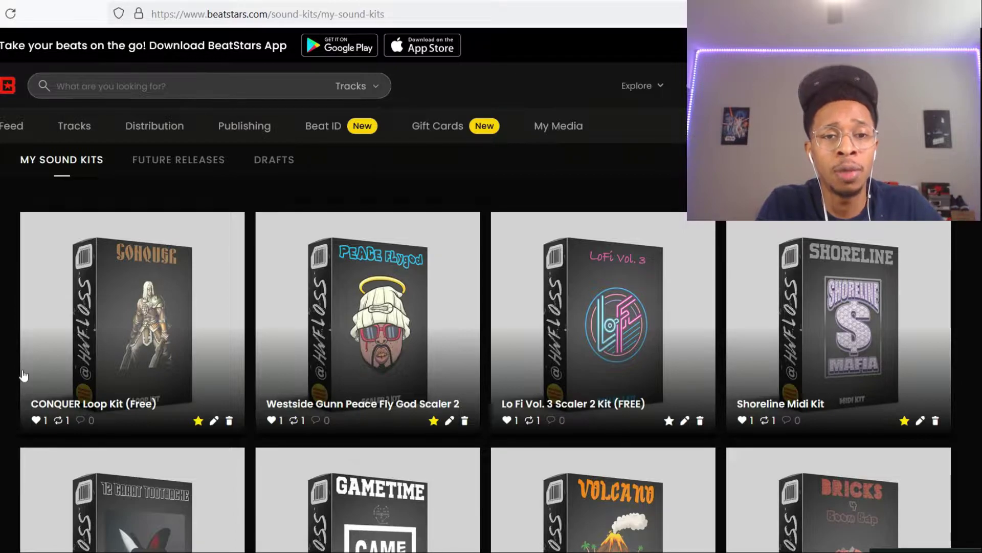
{"action": "left_click", "coordinate": [132, 319]}
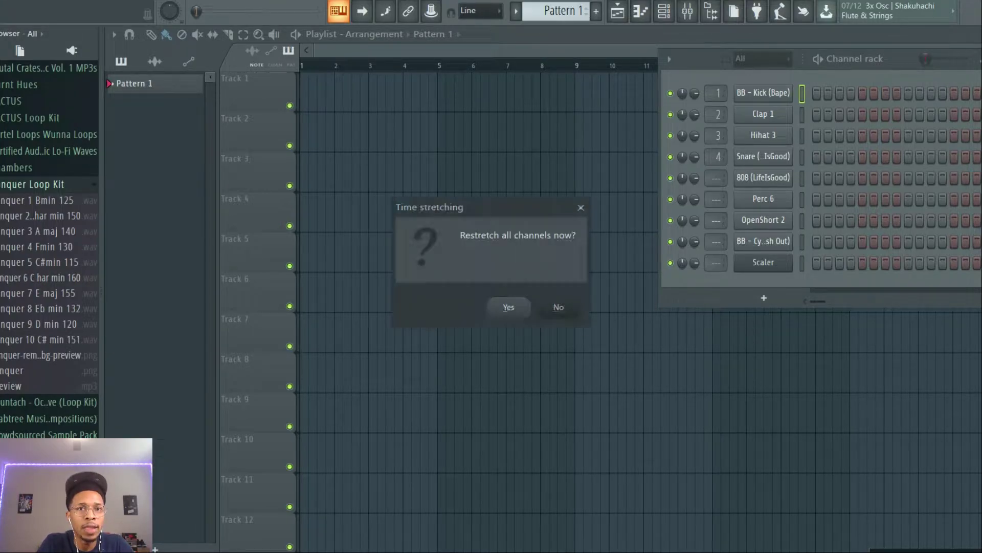
{"action": "left_click", "coordinate": [508, 307]}
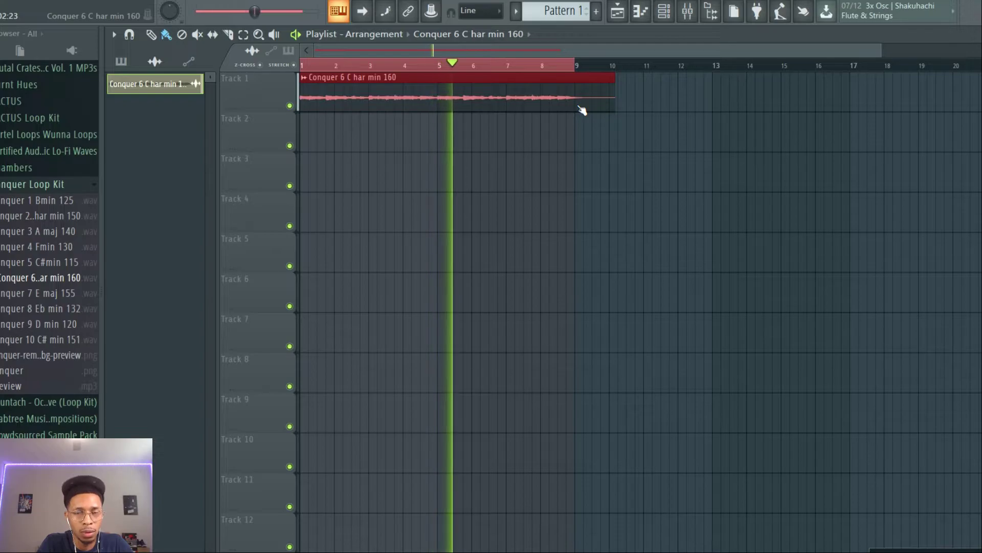
{"action": "left_click", "coordinate": [497, 63]}
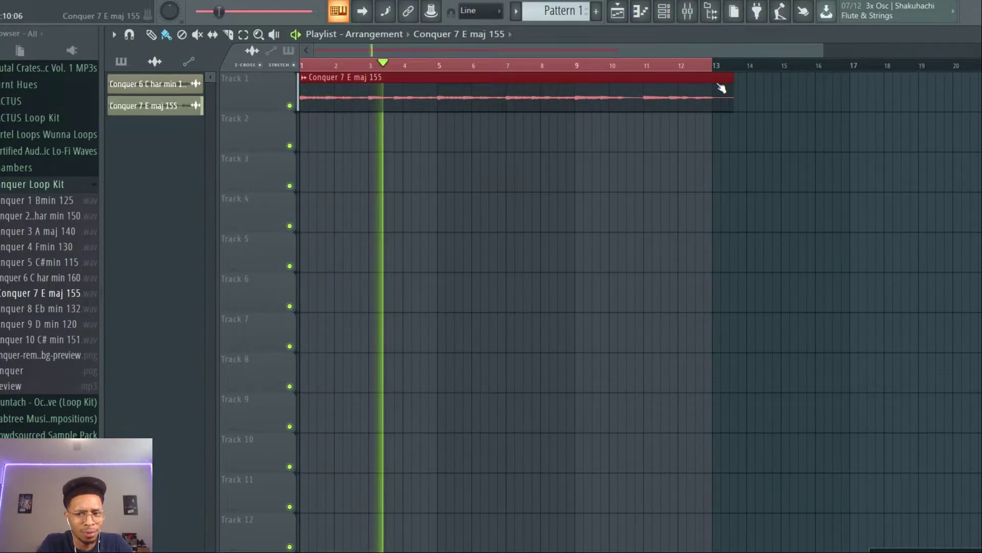
Play the loop and list the project's two Conquer audio loop channels in the Channel rack
{"action": "left_click", "coordinate": [427, 64]}
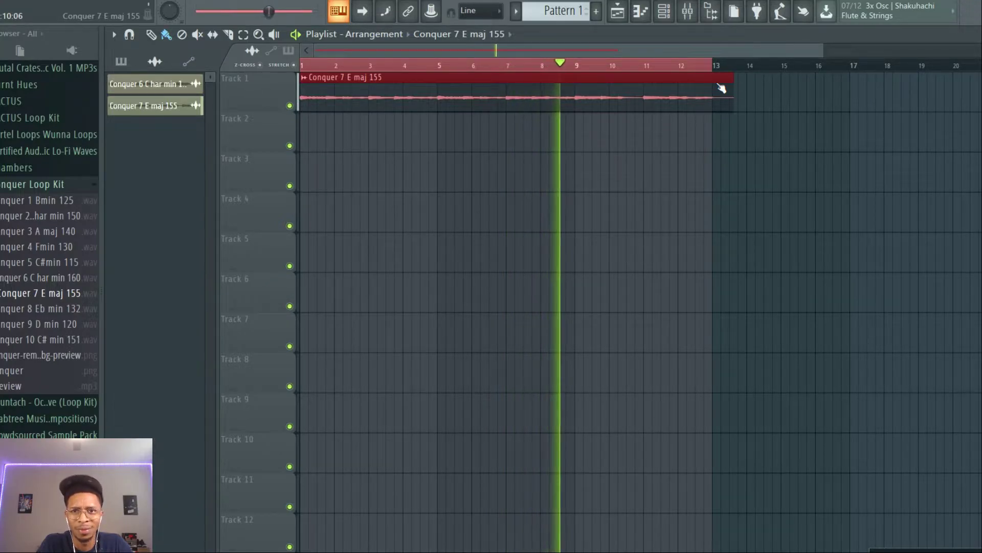
{"action": "left_click", "coordinate": [603, 62]}
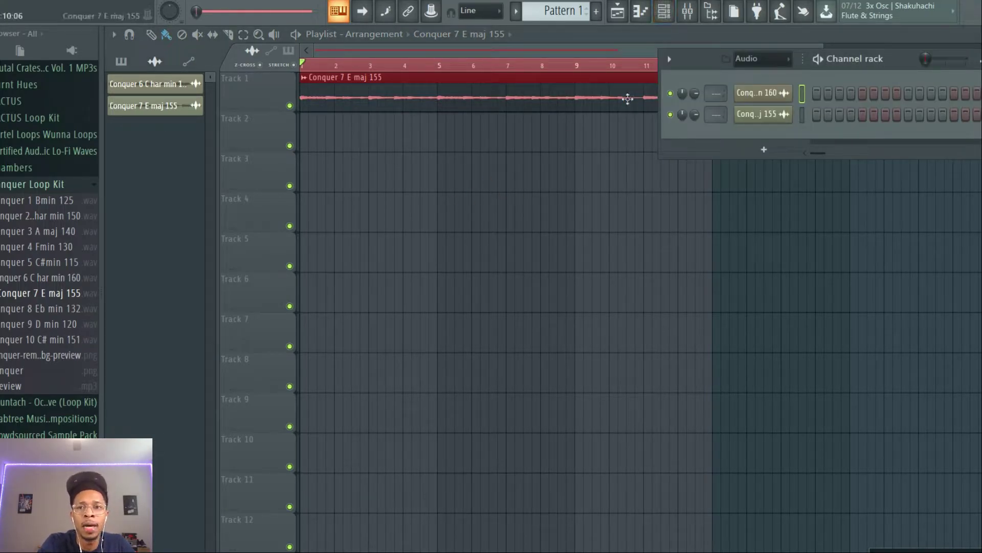
List channels from all groups and browse into BRICKS 2 MIDI KIT > Hi HATS
{"action": "left_click", "coordinate": [761, 59]}
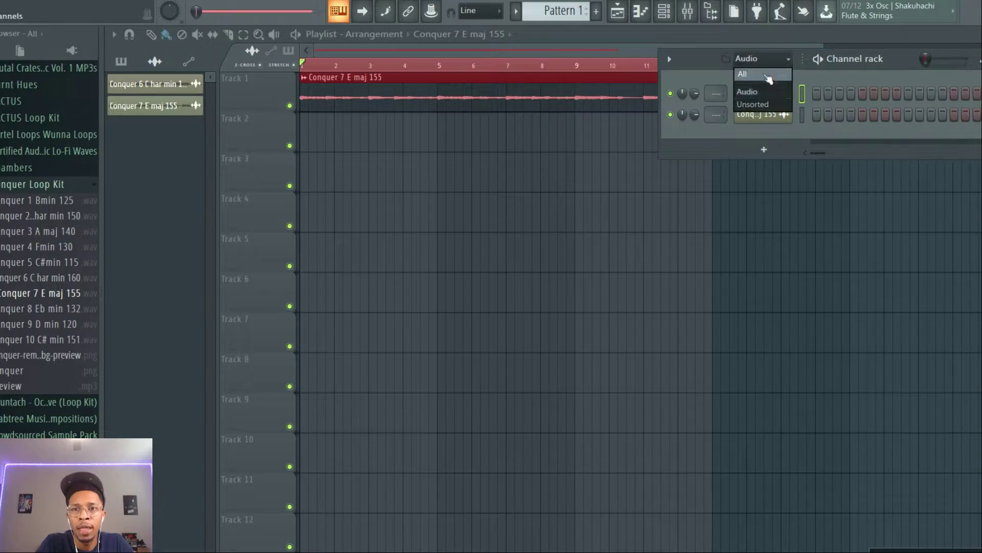
{"action": "left_click", "coordinate": [743, 73]}
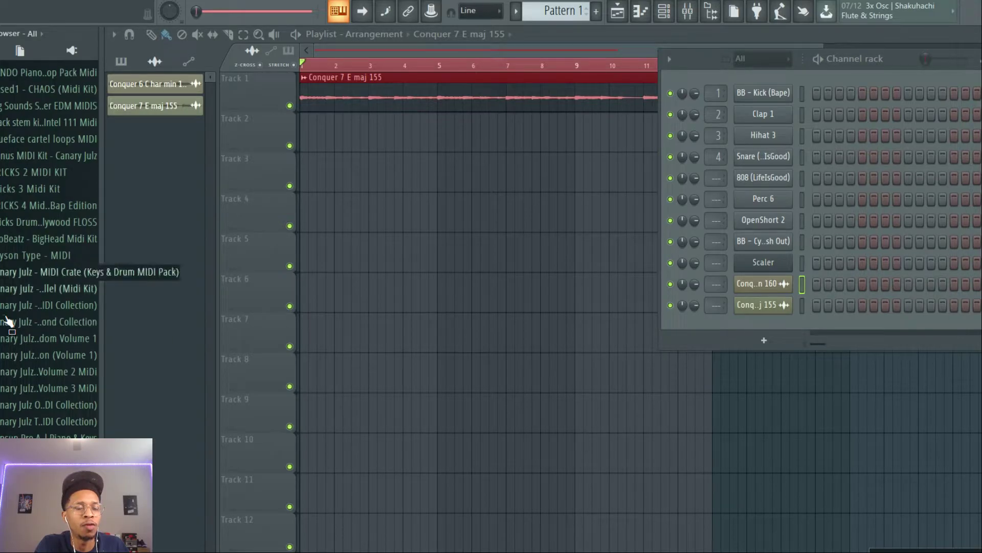
{"action": "left_click", "coordinate": [34, 172]}
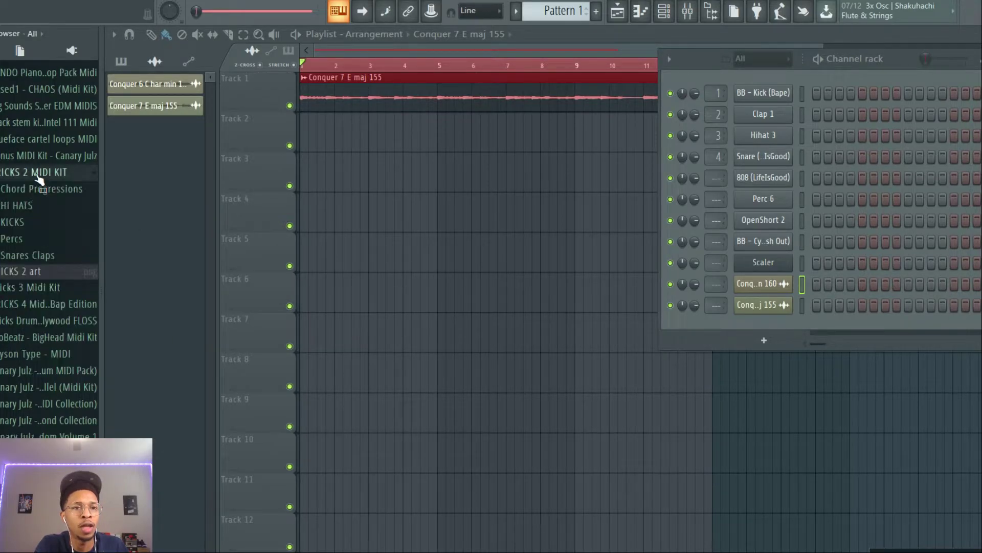
{"action": "left_click", "coordinate": [16, 206]}
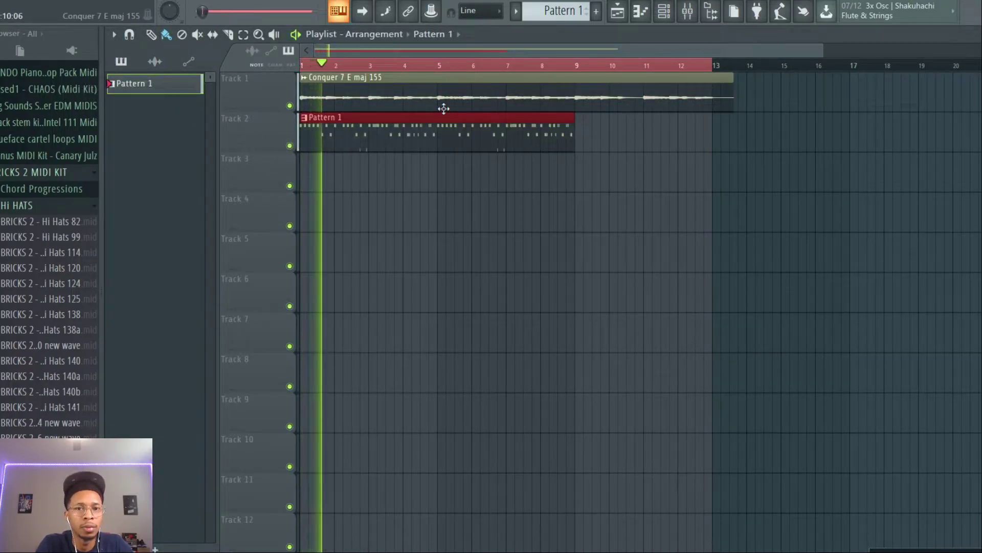
Load hi-hat, kick and snare MIDI loops from the BRICKS 2 folders onto Pattern 1's channels
{"action": "left_click", "coordinate": [663, 10]}
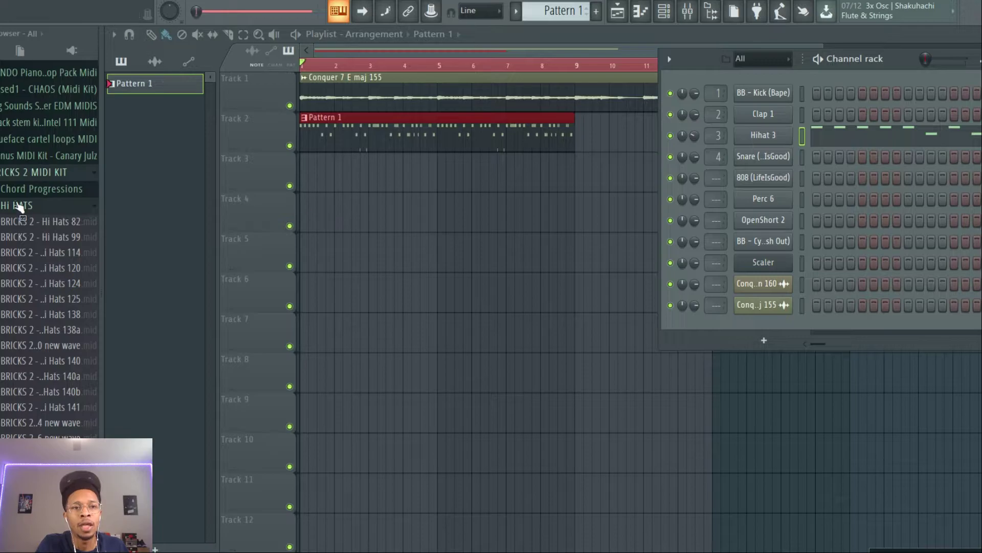
{"action": "left_click", "coordinate": [17, 206]}
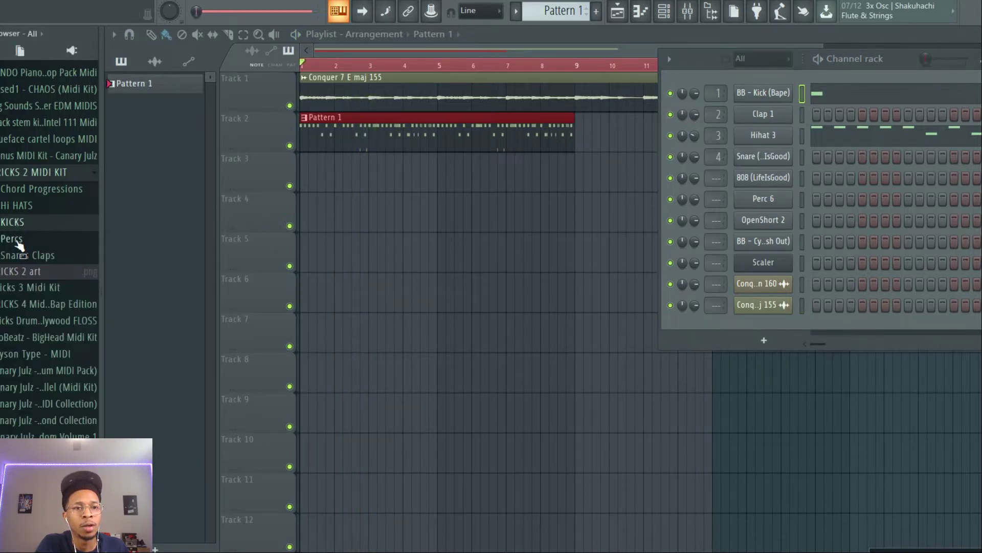
{"action": "left_click", "coordinate": [27, 255]}
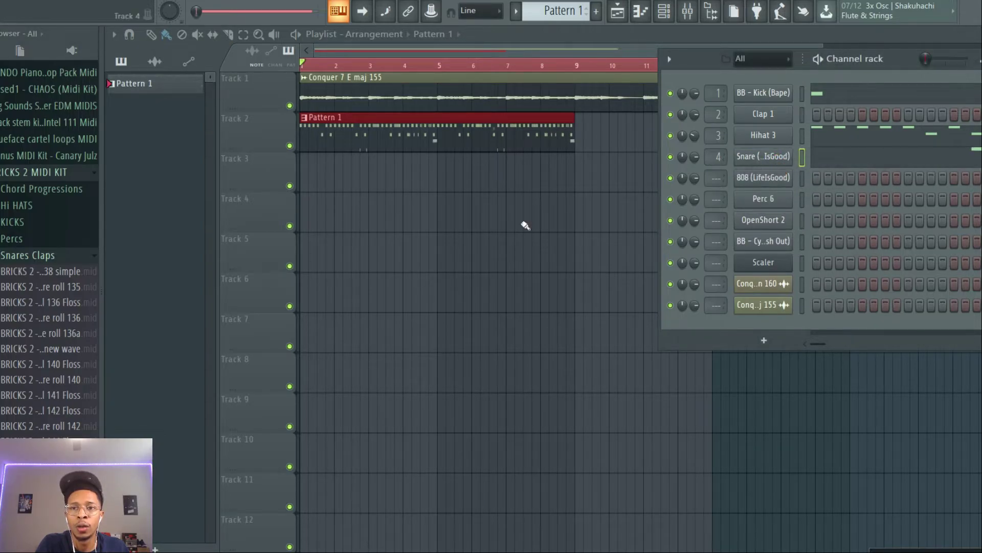
{"action": "left_click", "coordinate": [38, 180]}
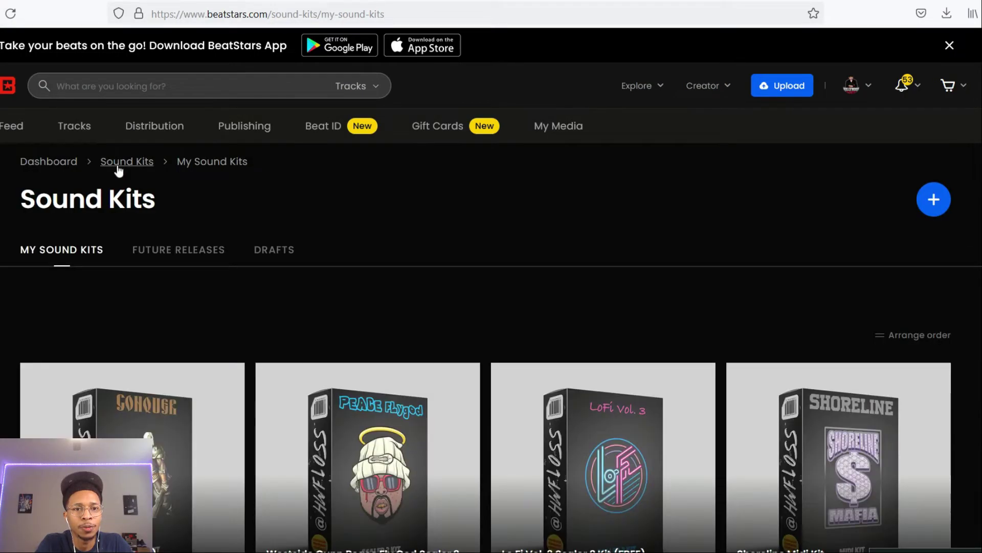
{"action": "scroll", "scroll_direction": "down", "scroll_amount": 3}
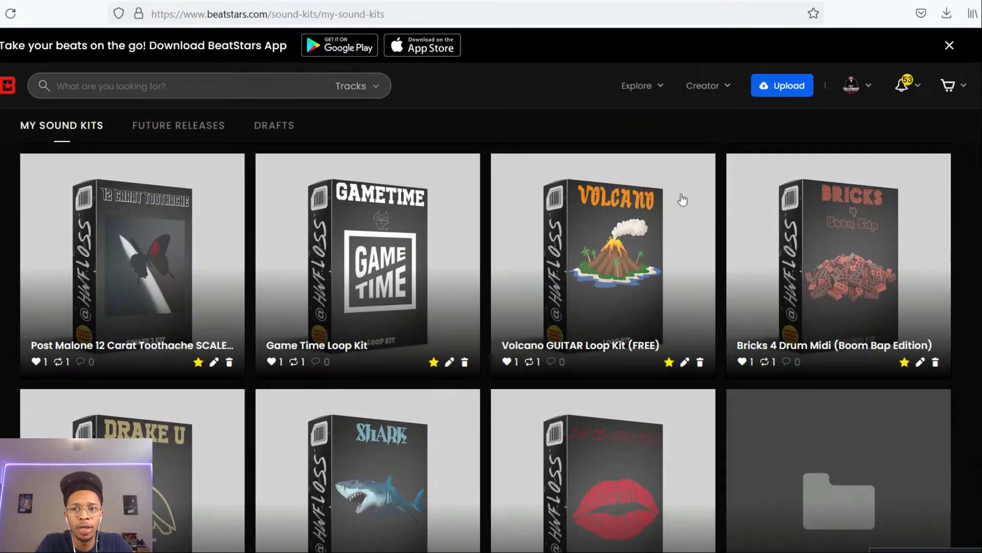
{"action": "scroll", "scroll_direction": "down", "scroll_amount": 3}
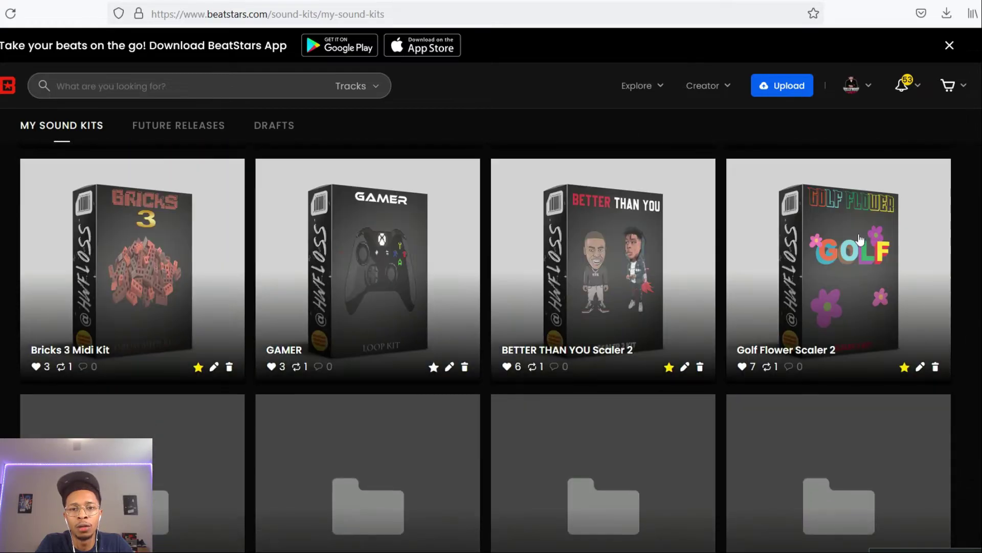
{"action": "scroll", "scroll_direction": "down", "scroll_amount": 3}
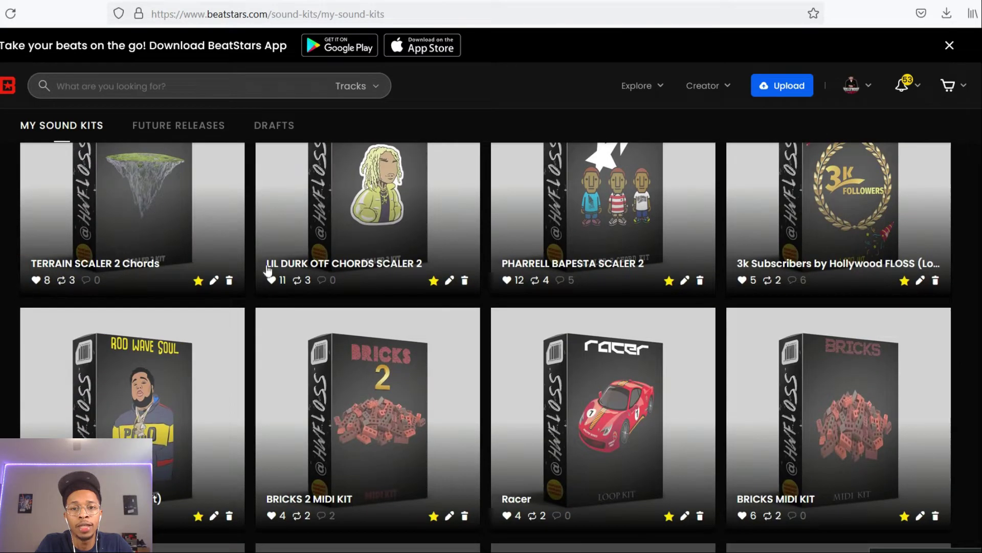
{"action": "mouse_move", "coordinate": [418, 426]}
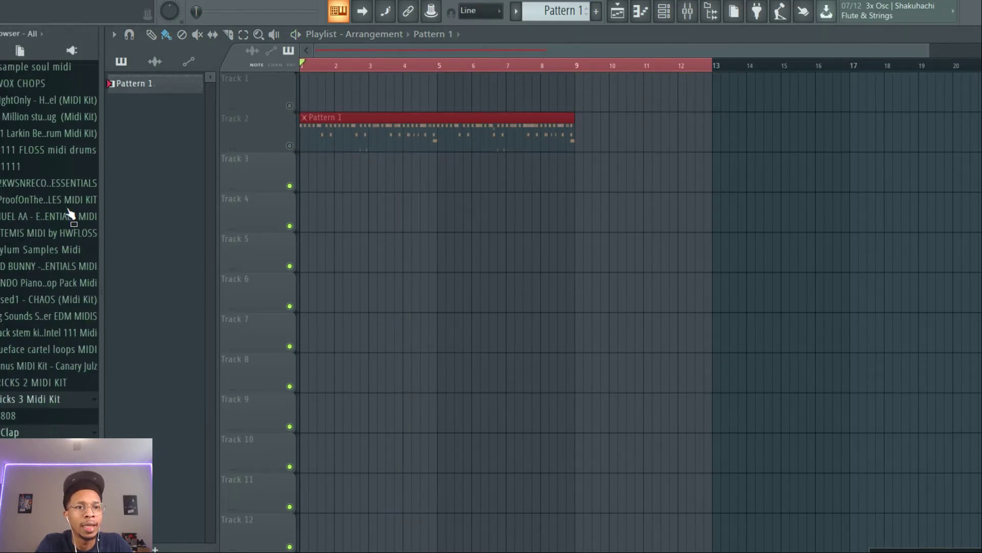
Place Conquer 9 D min 120 on Track 1 and restretch all channels to the project tempo
{"action": "scroll", "scroll_direction": "down", "scroll_amount": 3}
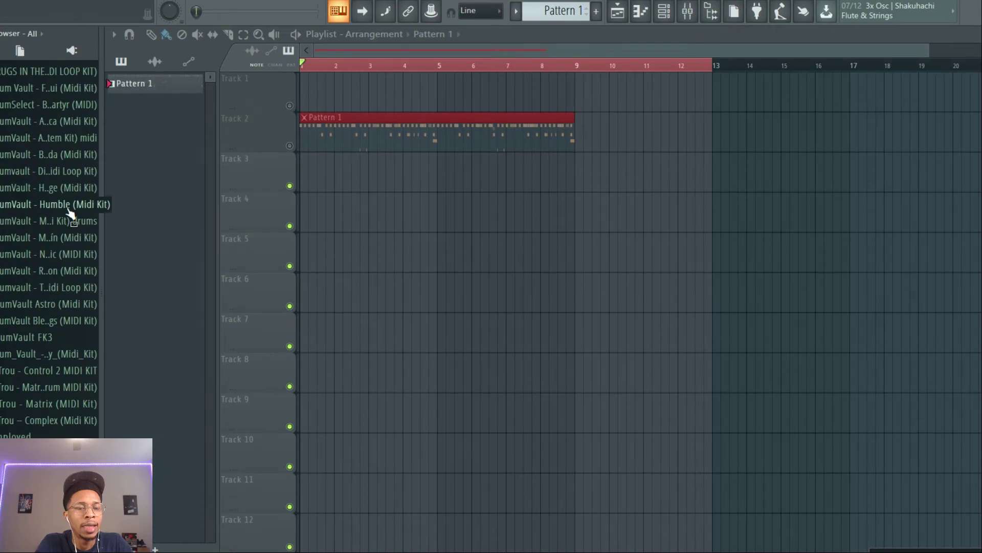
{"action": "scroll", "scroll_direction": "down", "scroll_amount": 3}
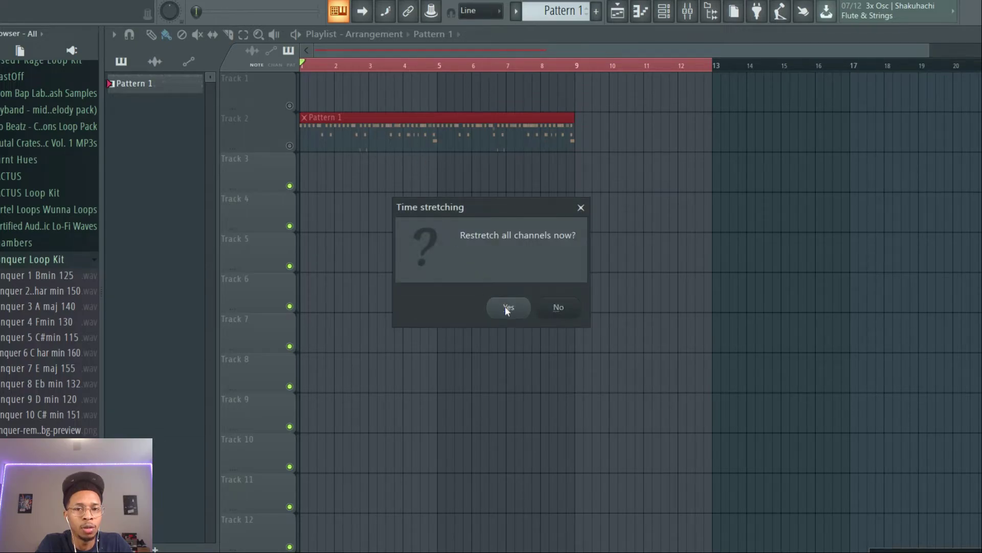
{"action": "left_click", "coordinate": [507, 306]}
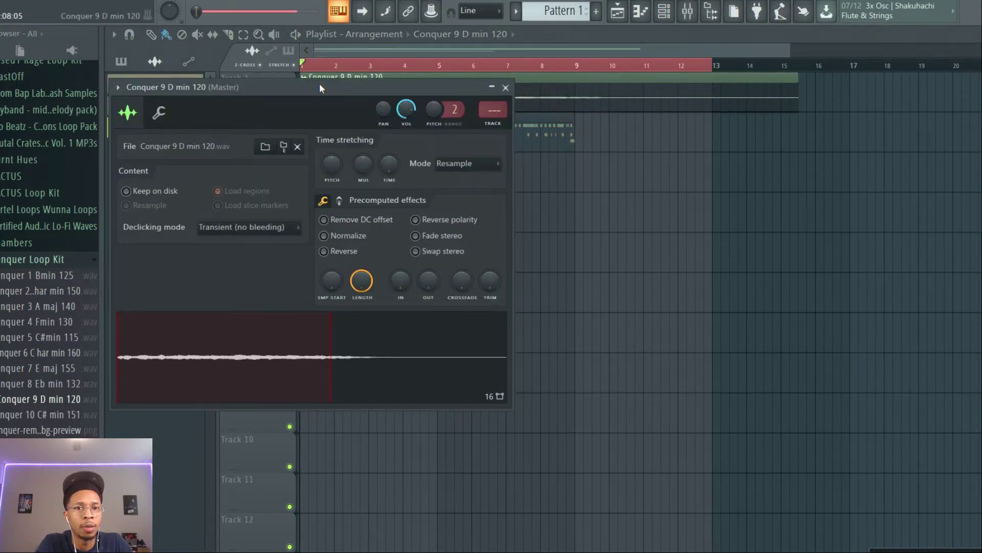
{"action": "left_click", "coordinate": [324, 235]}
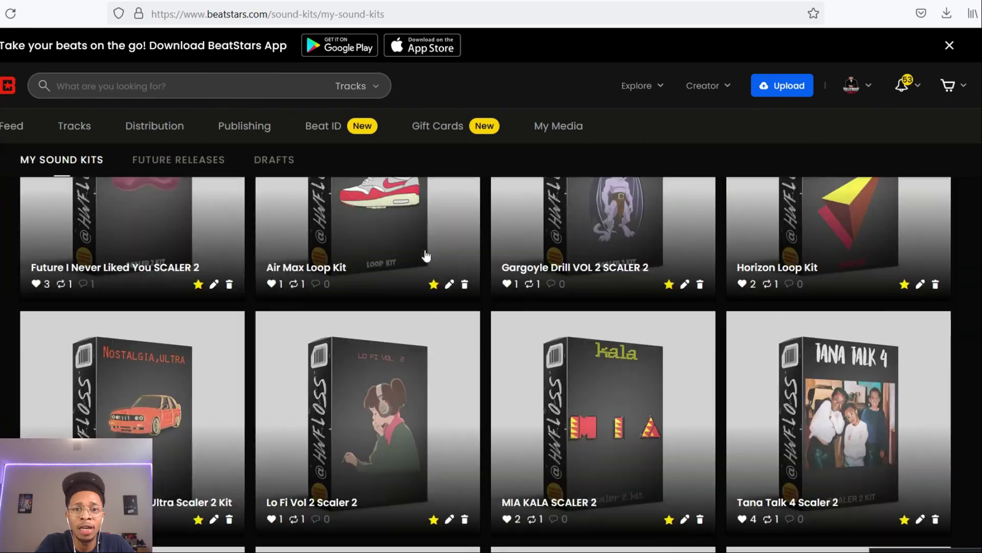
{"action": "scroll", "scroll_direction": "down", "scroll_amount": 3}
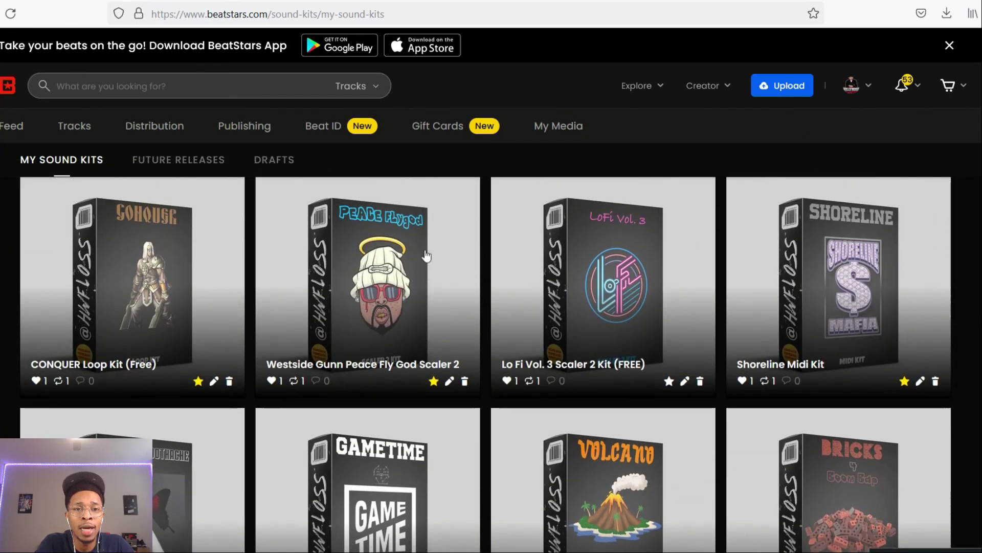
{"action": "scroll", "scroll_direction": "down", "scroll_amount": 3}
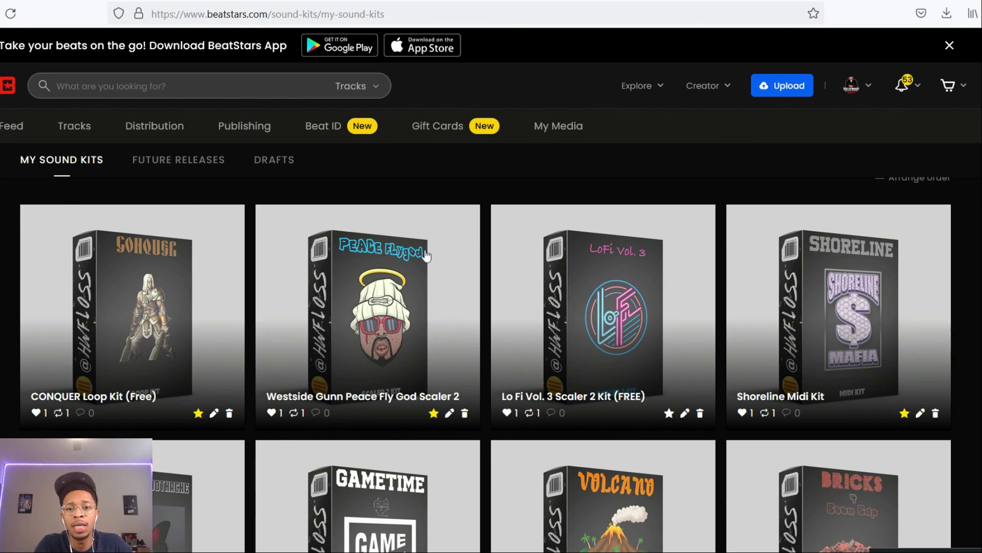